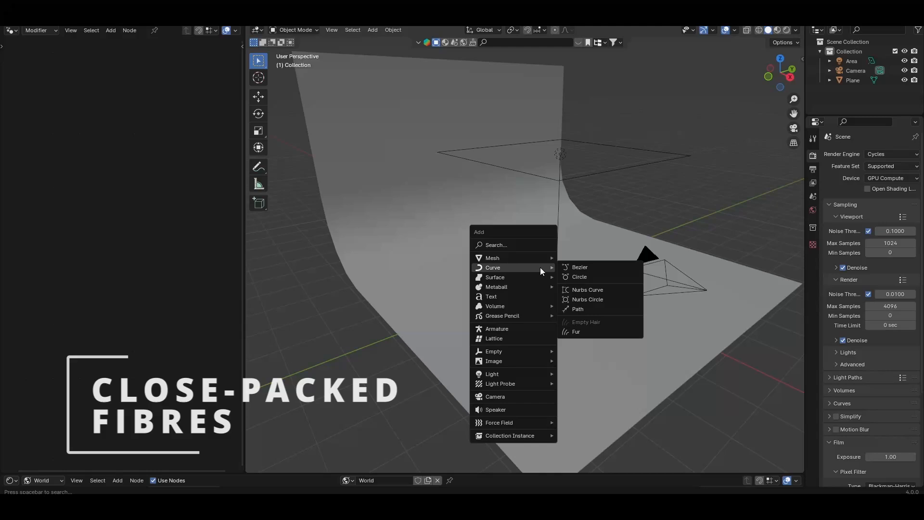
Add a curve with Curve to Mesh and a Curve Circle profile, resolution 6, radius 0.7 m.
{"action": "left_click", "coordinate": [577, 309]}
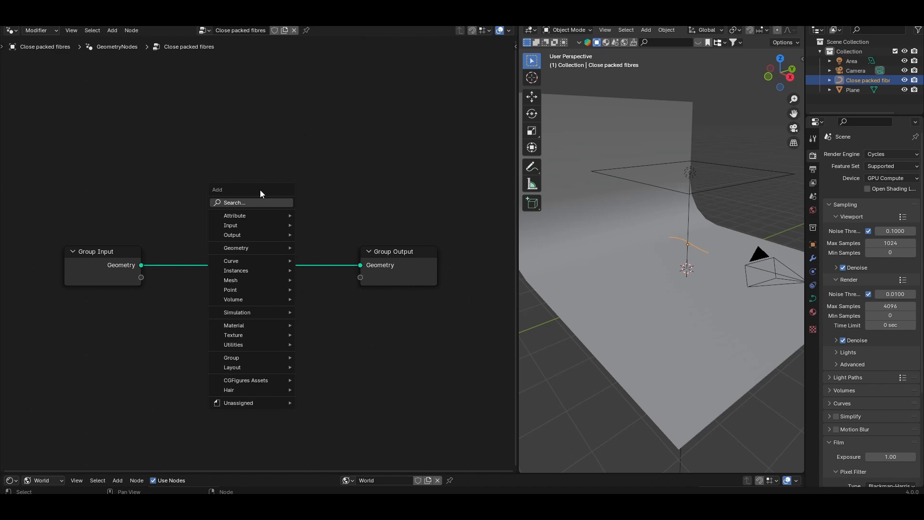
{"action": "left_click", "coordinate": [231, 261]}
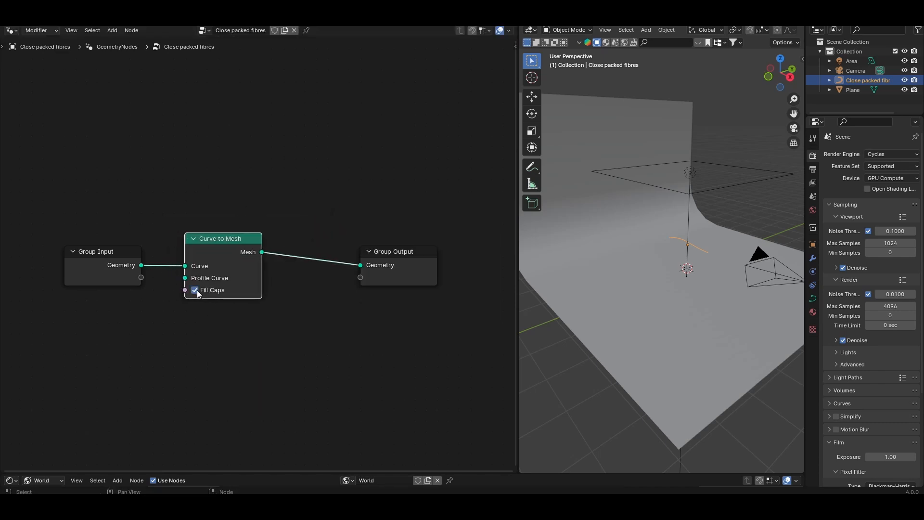
{"action": "type", "text": "c"}
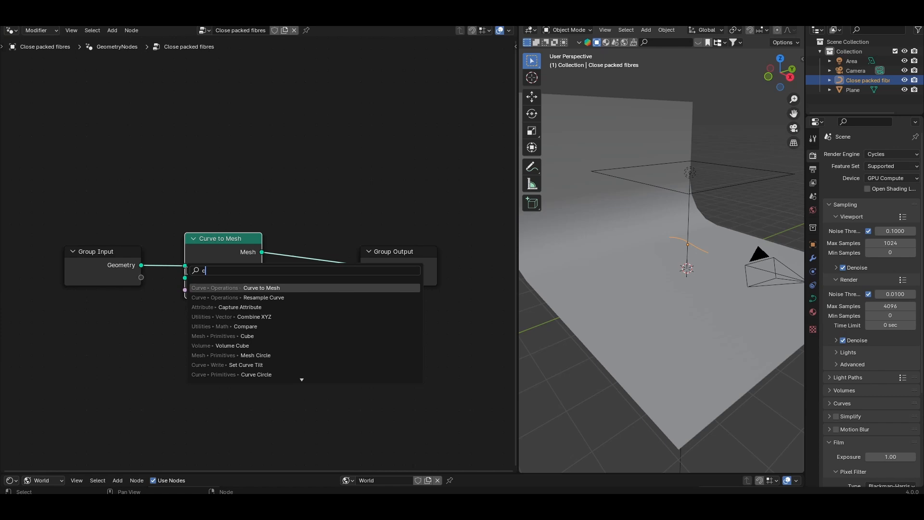
{"action": "left_click", "coordinate": [256, 375]}
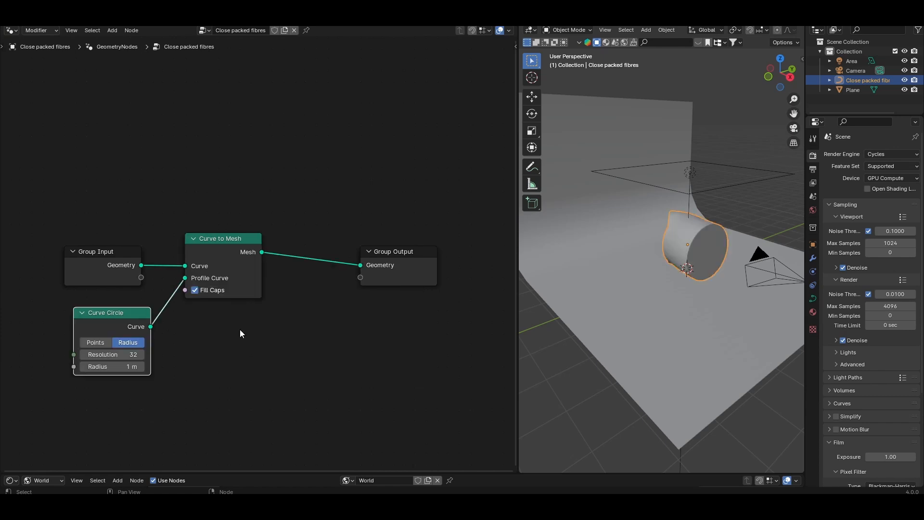
{"action": "mouse_move", "coordinate": [230, 312]}
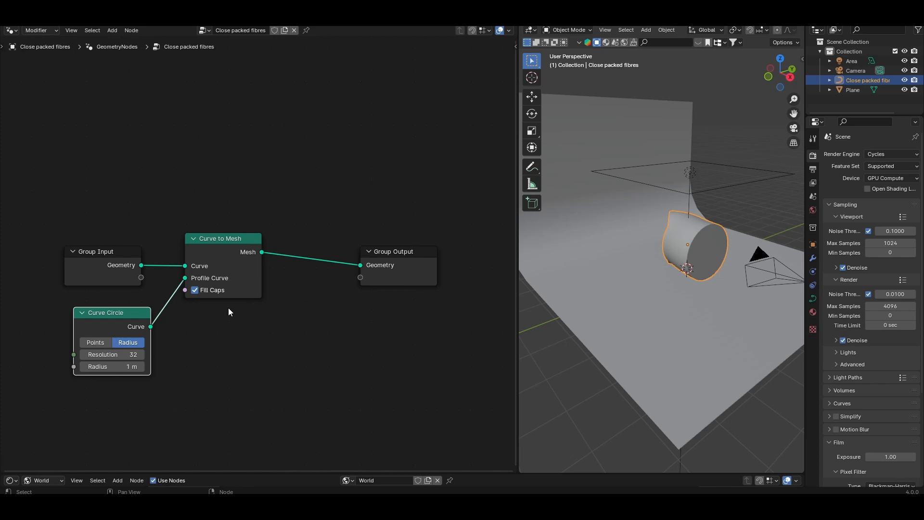
{"action": "double_click", "coordinate": [112, 355]}
{"action": "type", "text": "6"}
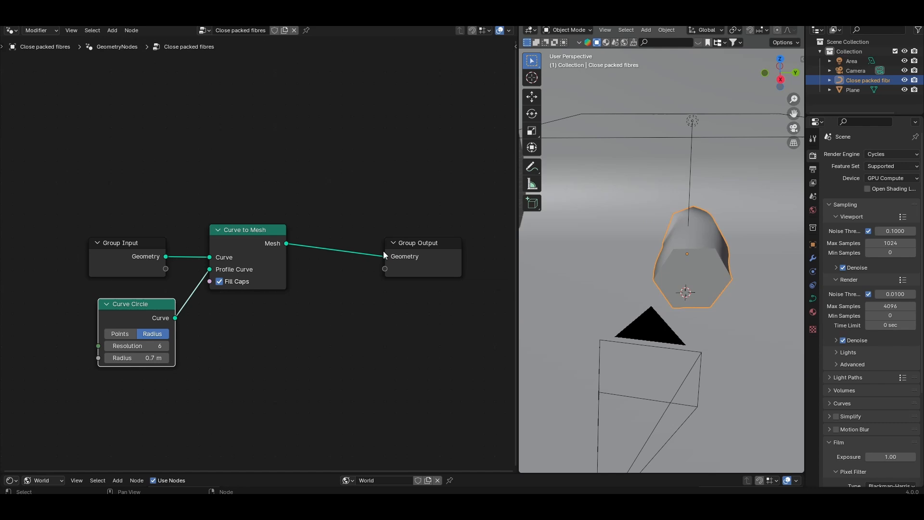
{"action": "mouse_move", "coordinate": [696, 276]}
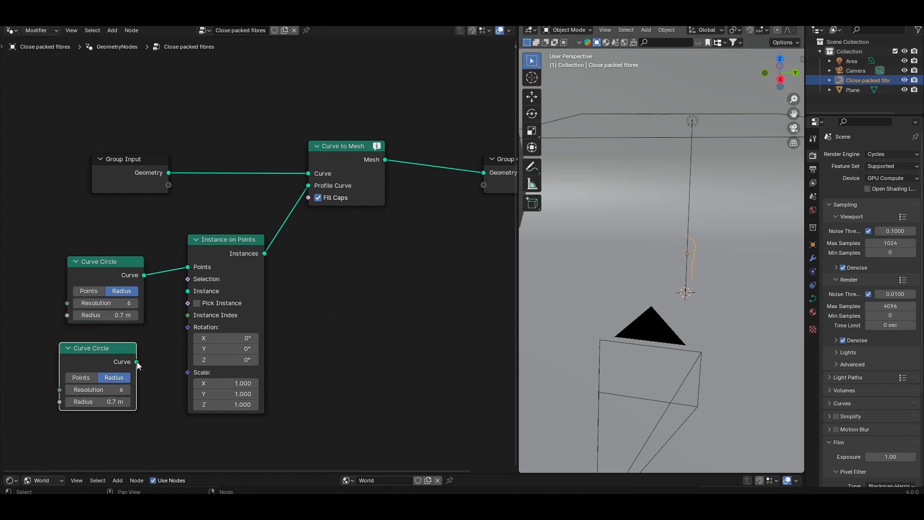
Instance a second Curve Circle on the ring's points and expose its Radius as Fibre radius.
{"action": "left_click_drag", "start_coordinate": [135, 362], "coordinate": [187, 291]}
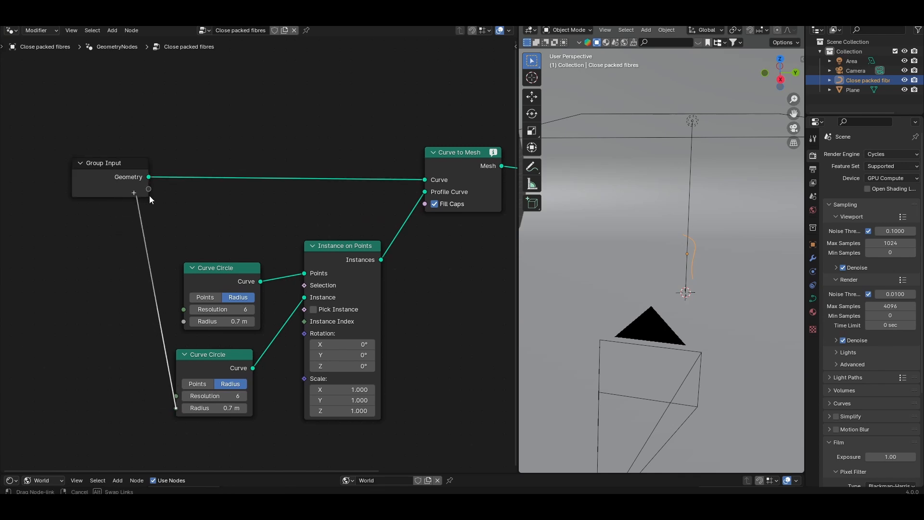
{"action": "left_click_drag", "start_coordinate": [147, 189], "coordinate": [175, 408]}
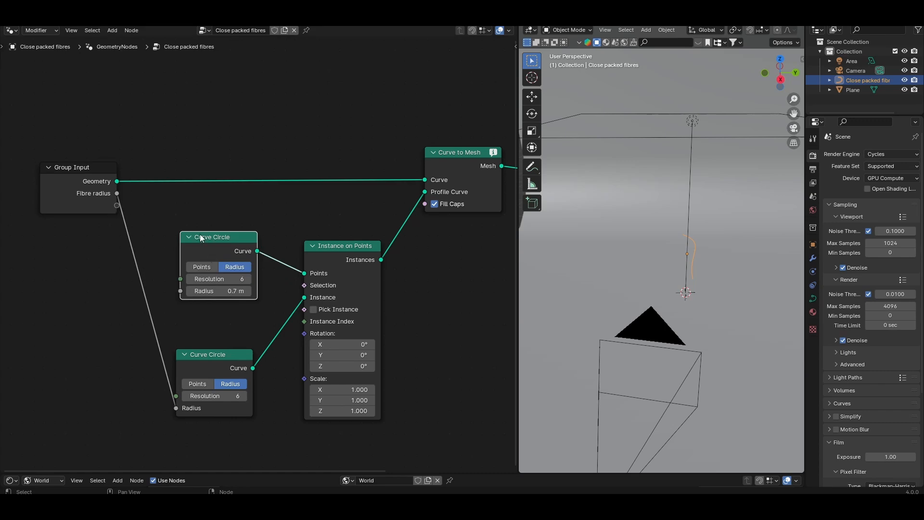
{"action": "left_click_drag", "start_coordinate": [218, 236], "coordinate": [204, 226]}
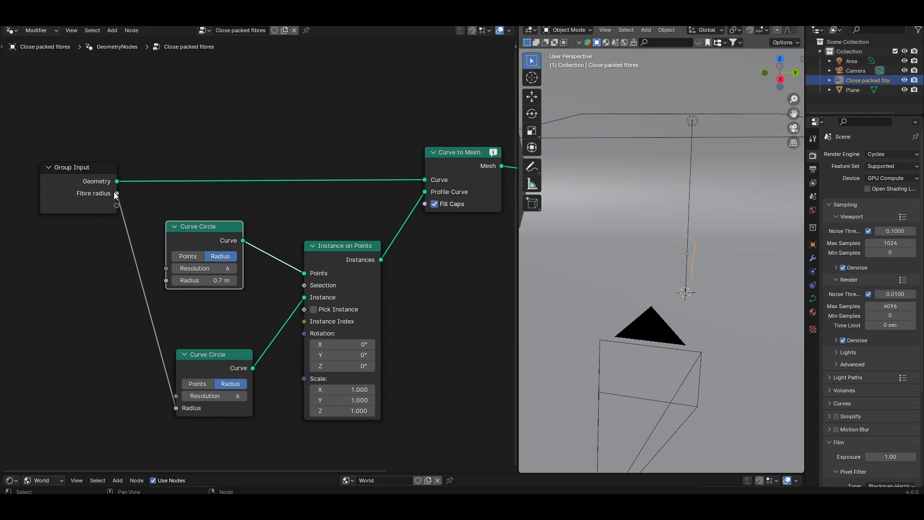
{"action": "mouse_move", "coordinate": [116, 195]}
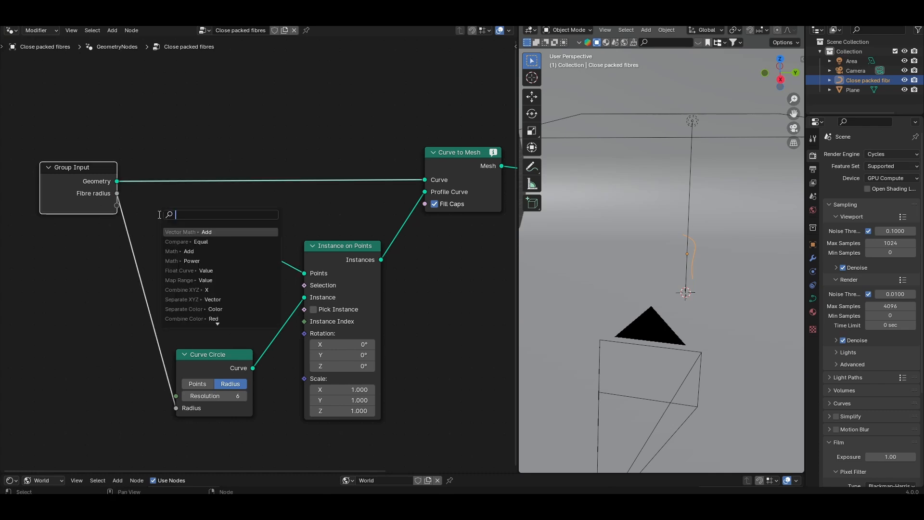
Add a Multiply ×2 node so the ring circle's radius is double the fibre radius.
{"action": "left_click", "coordinate": [188, 251]}
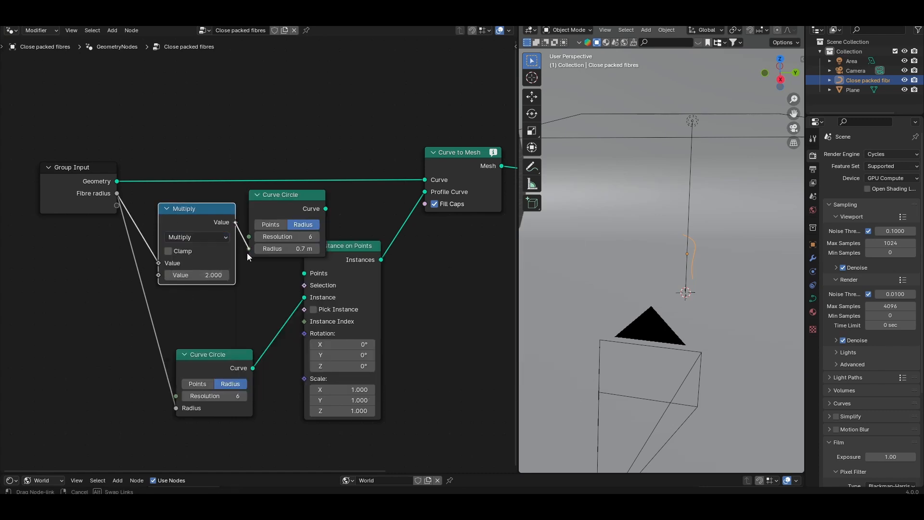
{"action": "left_click_drag", "start_coordinate": [348, 245], "coordinate": [402, 230]}
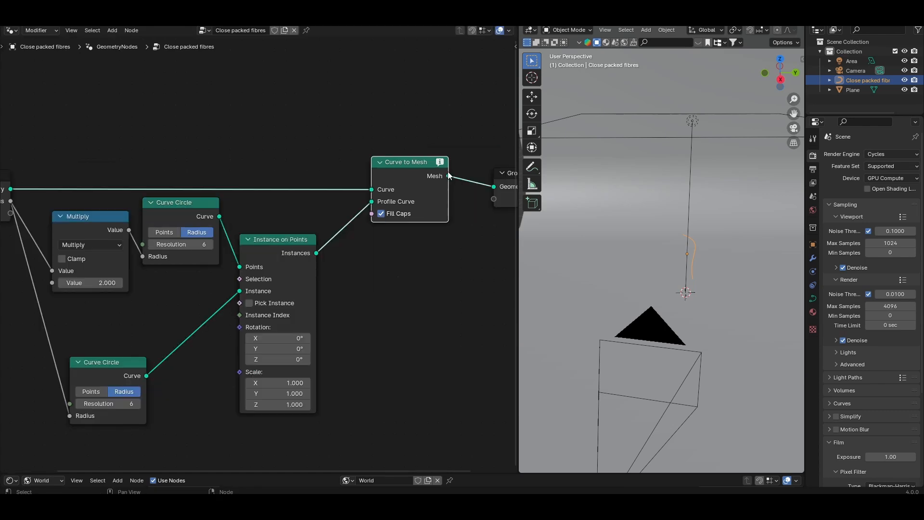
{"action": "mouse_move", "coordinate": [344, 226]}
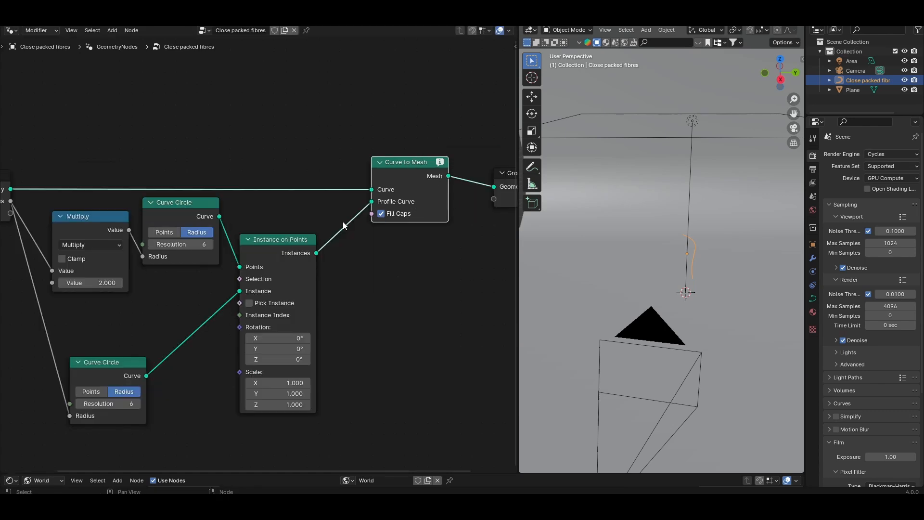
{"action": "left_click_drag", "start_coordinate": [281, 240], "coordinate": [277, 255]}
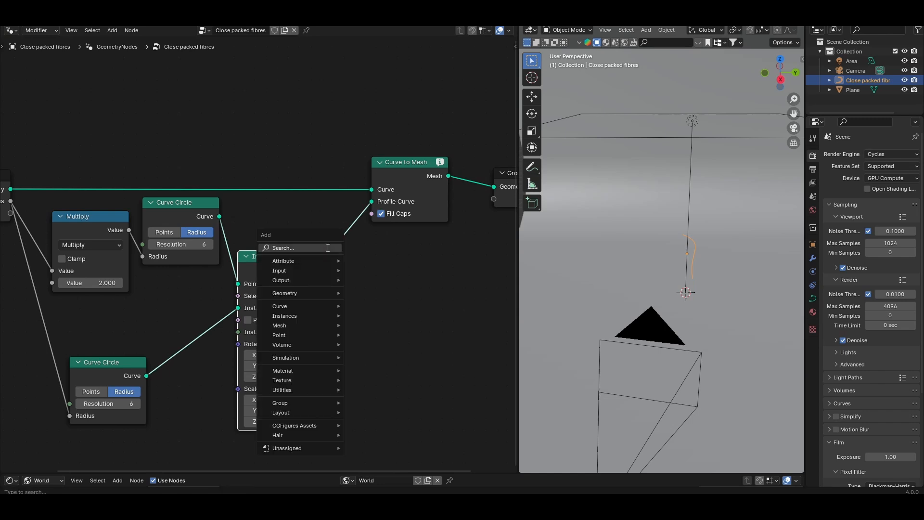
Realize the fibre instances before meshing, give fibres 16 segments and 0.1 m radius.
{"action": "type", "text": "realiz"}
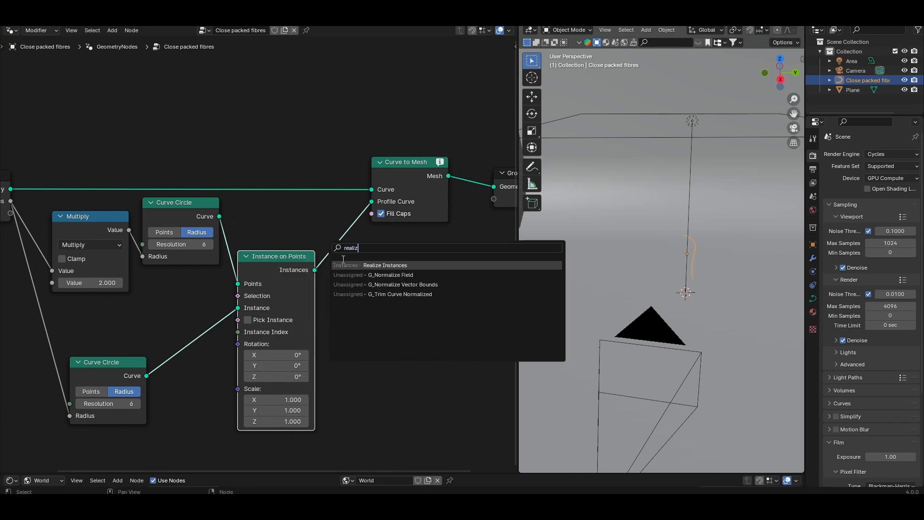
{"action": "left_click", "coordinate": [385, 265]}
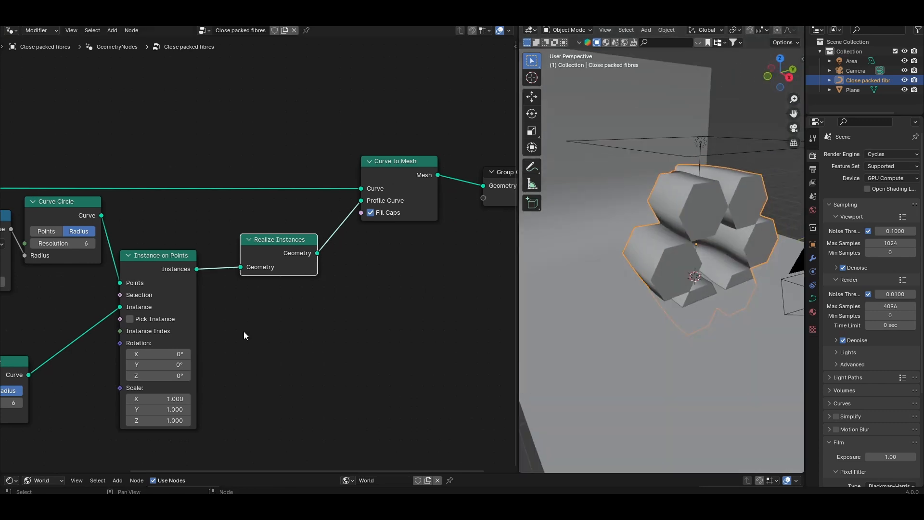
{"action": "mouse_move", "coordinate": [192, 352]}
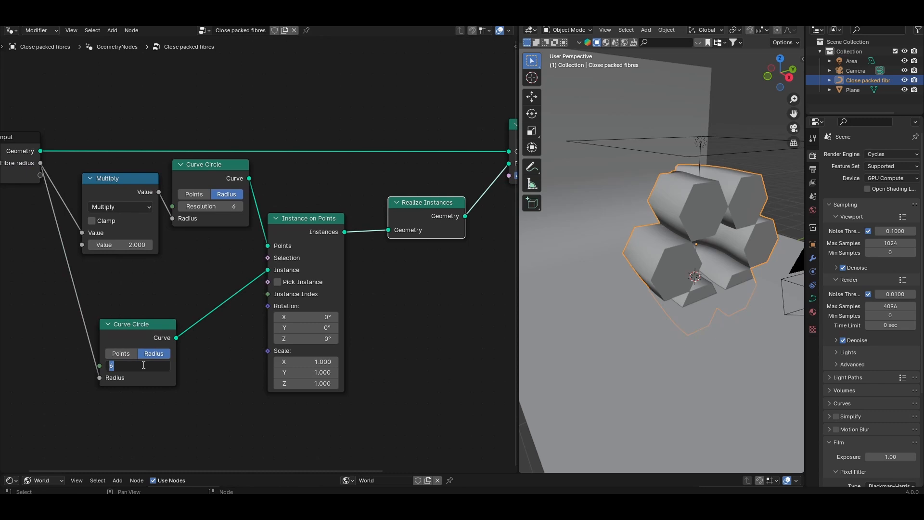
{"action": "type", "text": "16"}
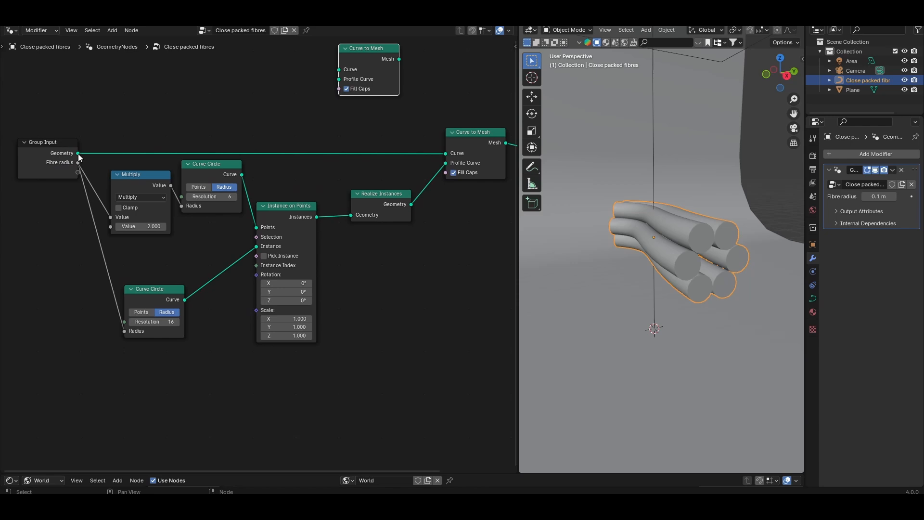
Feed the curve into a core fibre mesh and Join Geometry with the bundle into the output.
{"action": "left_click_drag", "start_coordinate": [76, 153], "coordinate": [283, 93]}
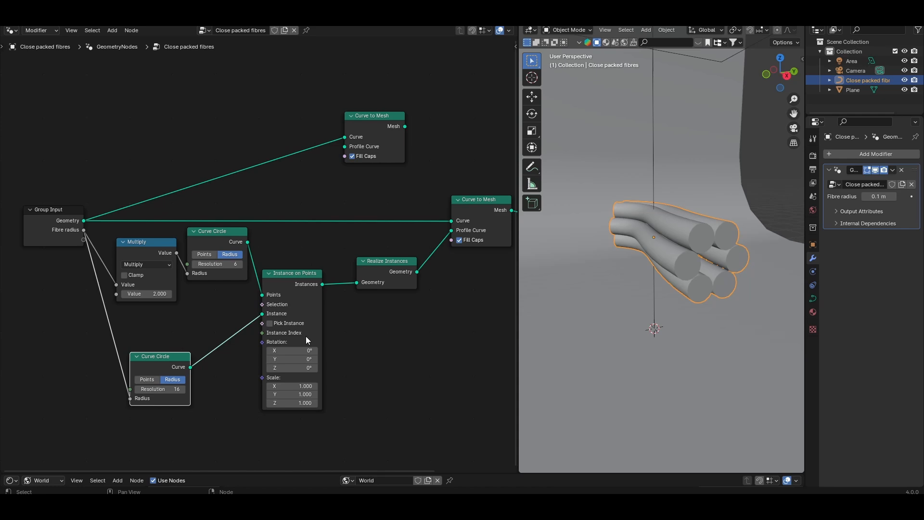
{"action": "mouse_move", "coordinate": [192, 370]}
{"action": "type", "text": "join"}
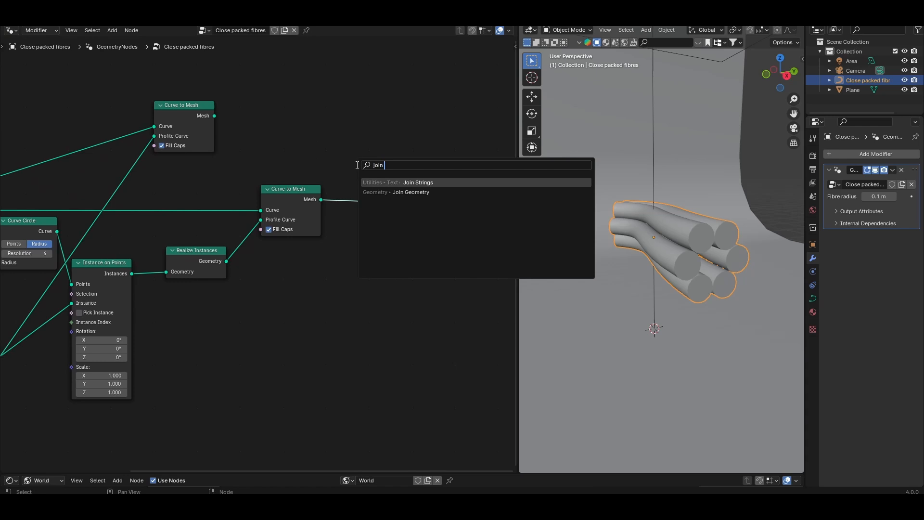
{"action": "left_click", "coordinate": [410, 191]}
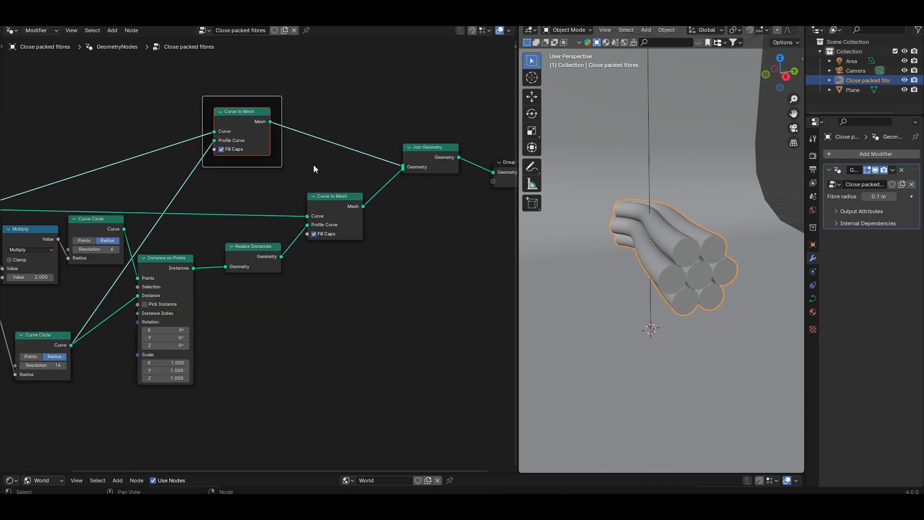
{"action": "left_click", "coordinate": [511, 53]}
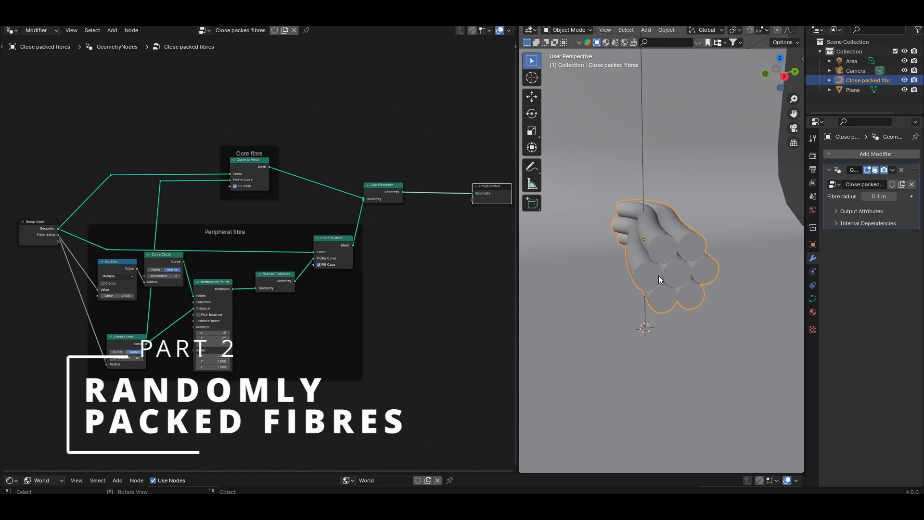
{"action": "mouse_move", "coordinate": [675, 272]}
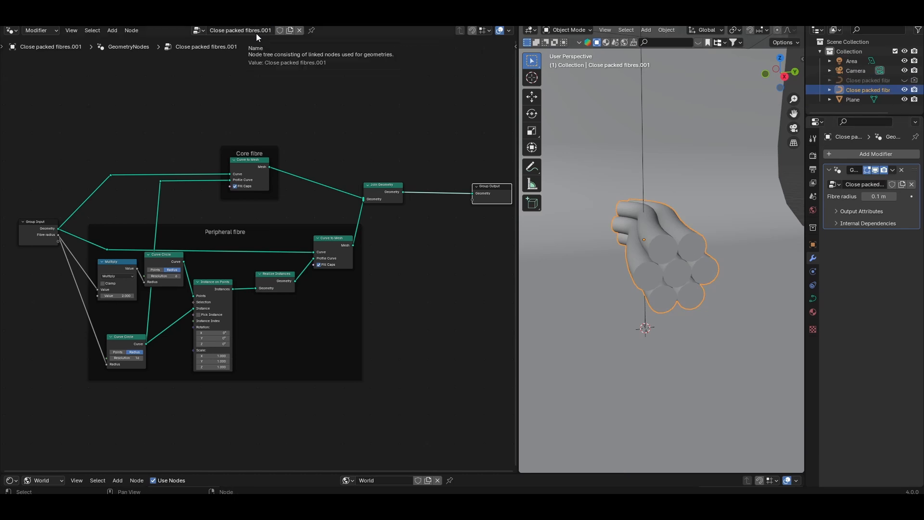
Rename the duplicate's node tree to Random packed fibres.
{"action": "left_click", "coordinate": [240, 29]}
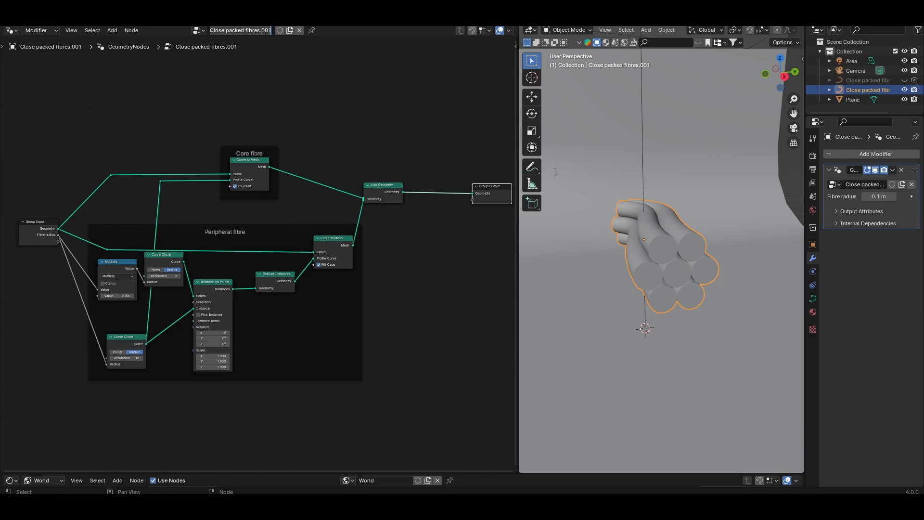
{"action": "type", "text": "Random pack"}
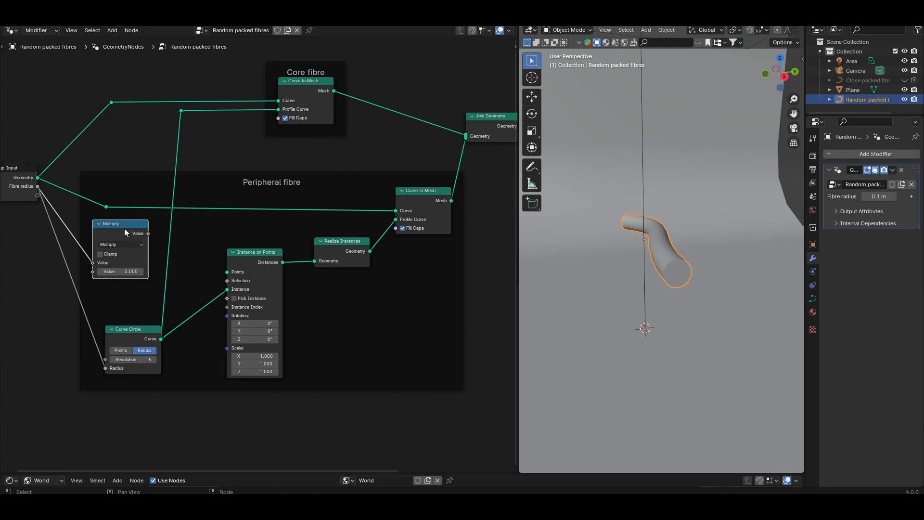
{"action": "type", "text": "m"}
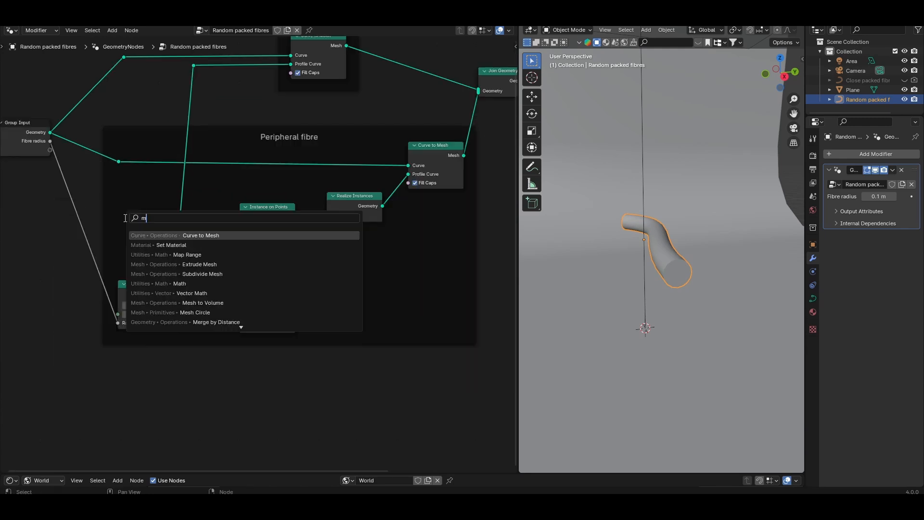
Add a Mesh Circle with Distribute Points on Faces set to Poisson Disk.
{"action": "left_click", "coordinate": [200, 235]}
{"action": "type", "text": "distri"}
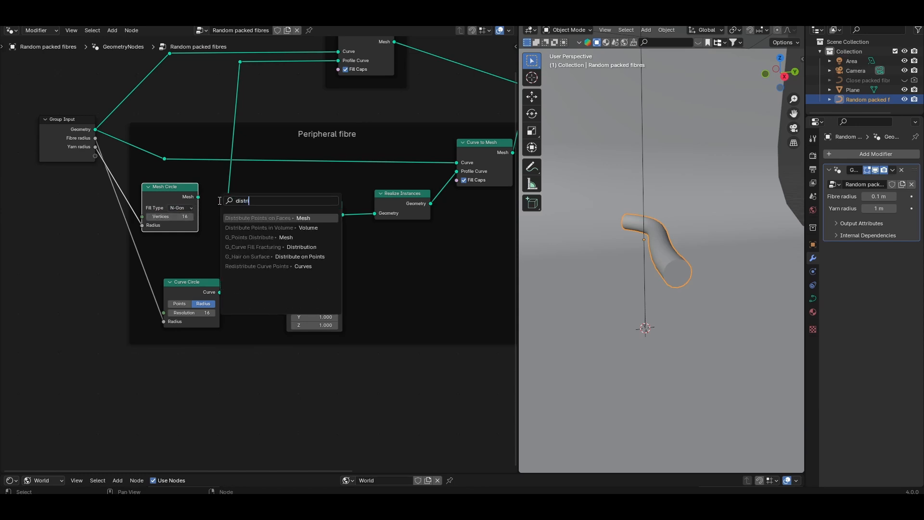
{"action": "left_click", "coordinate": [257, 217]}
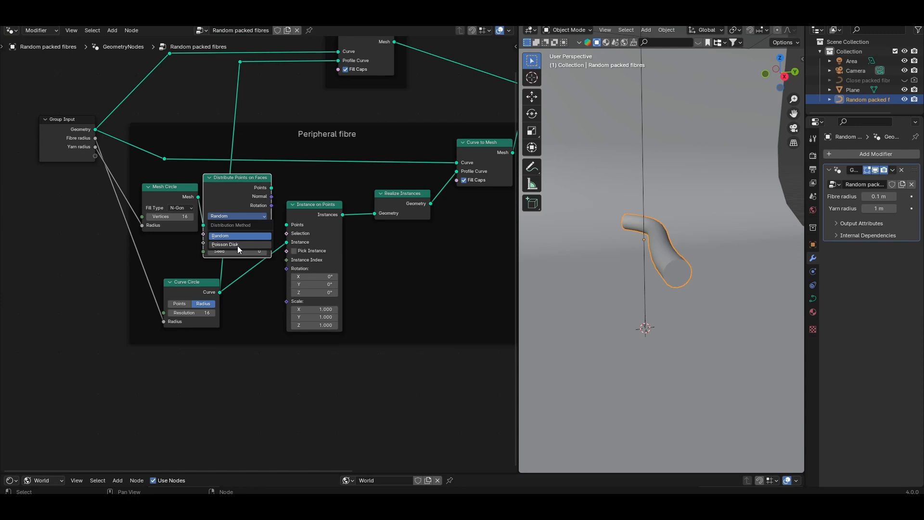
{"action": "left_click", "coordinate": [225, 244]}
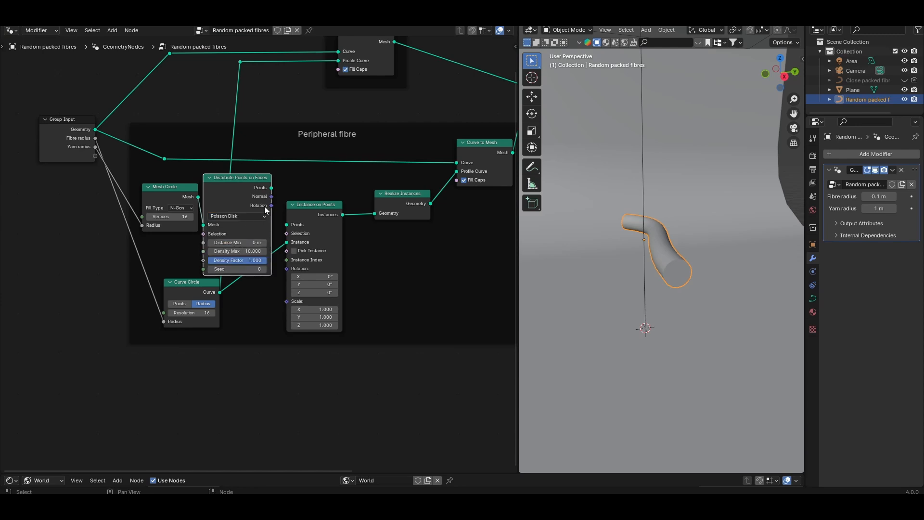
{"action": "mouse_move", "coordinate": [212, 229]}
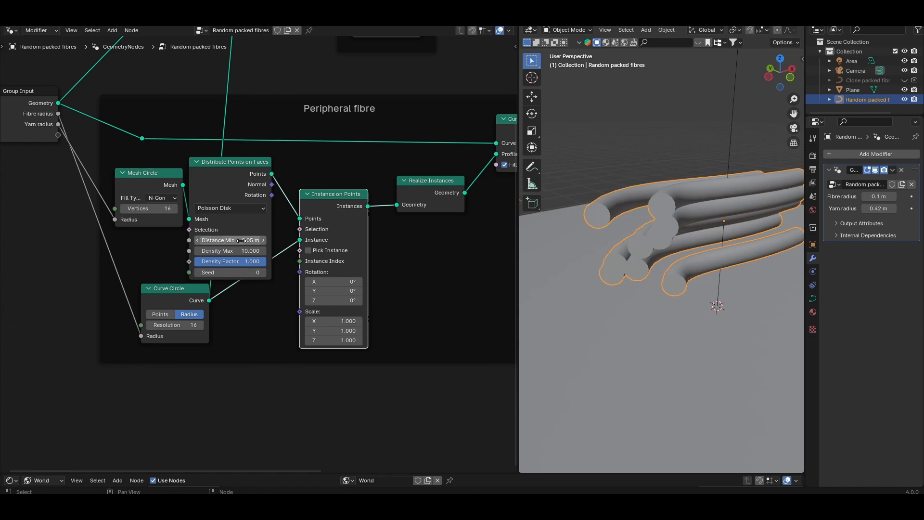
Set Distance Min 0.1 m, Density Max 39 and seed 1, then return to Close packed fibres.
{"action": "left_click", "coordinate": [230, 240]}
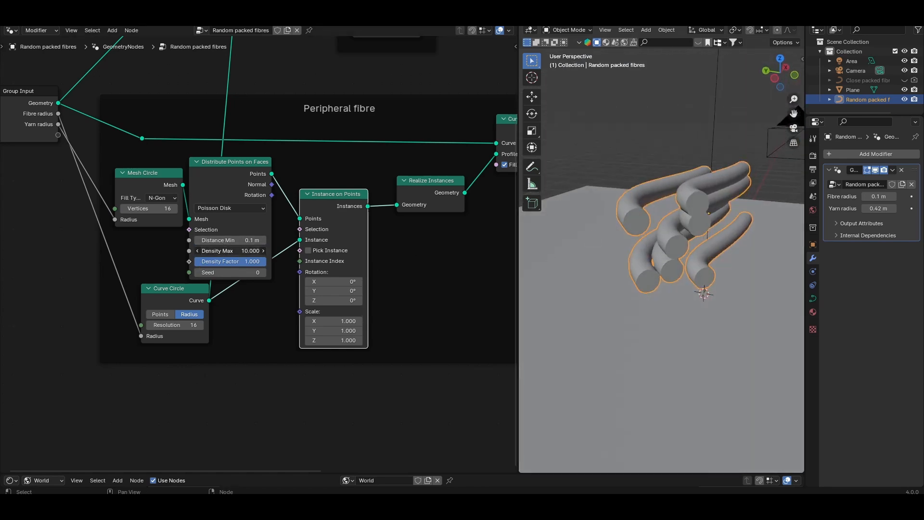
{"action": "left_click_drag", "start_coordinate": [230, 250], "coordinate": [247, 250]}
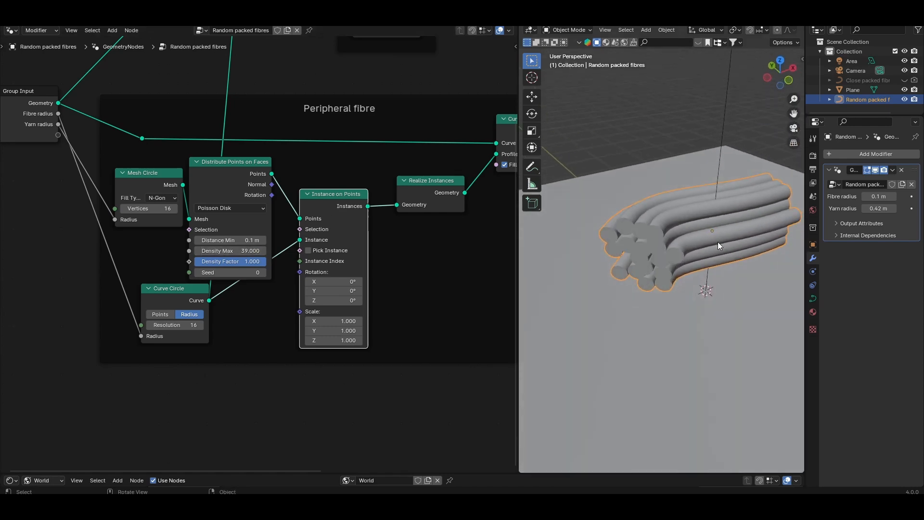
{"action": "left_click", "coordinate": [262, 272]}
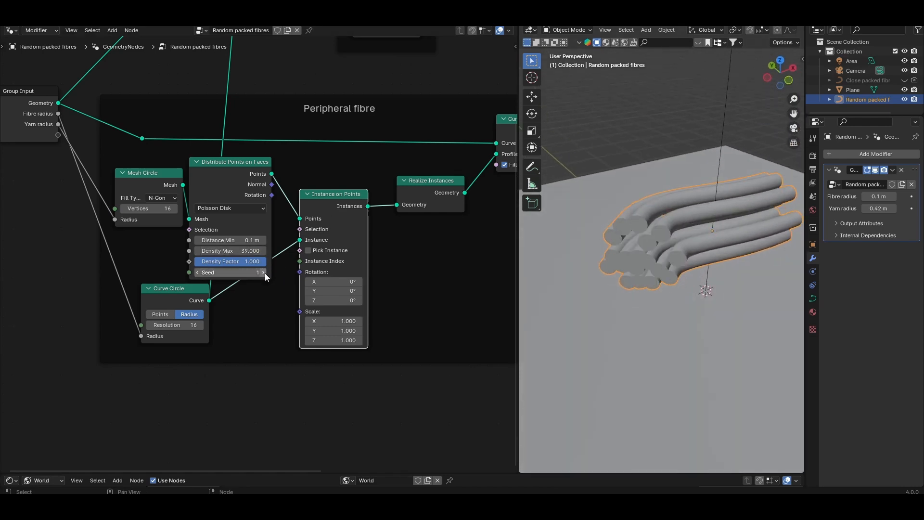
{"action": "left_click", "coordinate": [262, 272]}
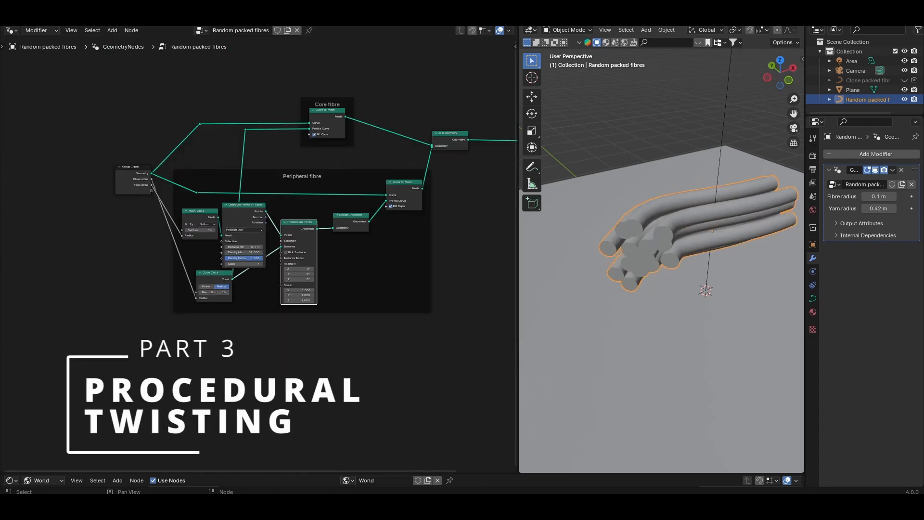
{"action": "left_click", "coordinate": [868, 80]}
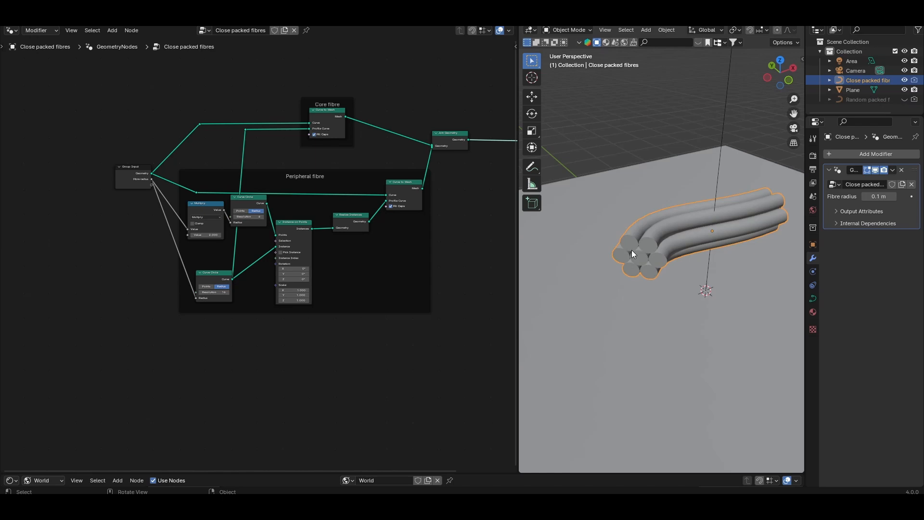
Add Resample Curve at Count 100 and Set Curve Tilt at 6.5° after the Group Input.
{"action": "left_click_drag", "start_coordinate": [633, 254], "coordinate": [673, 252]}
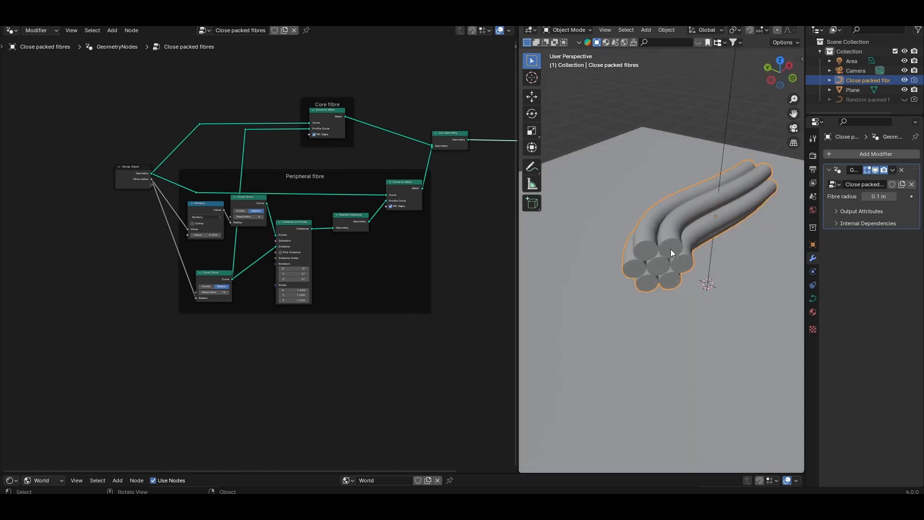
{"action": "type", "text": "res"}
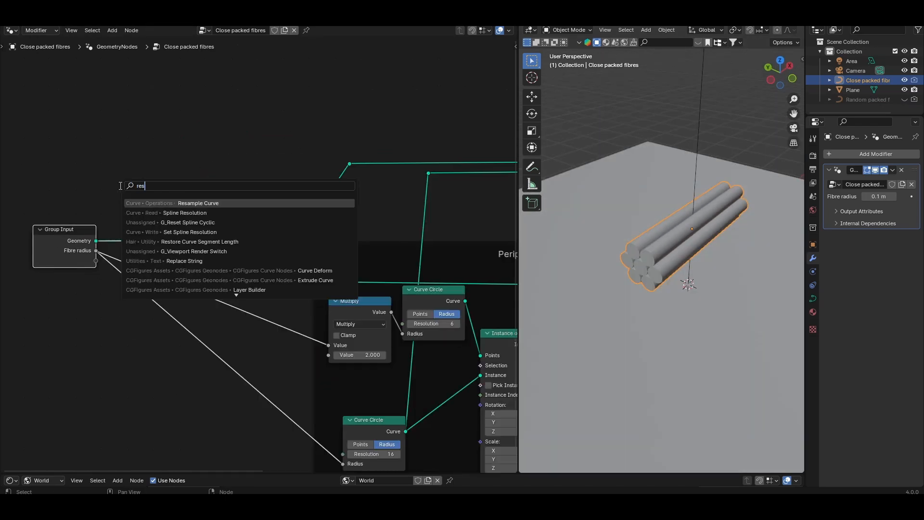
{"action": "left_click", "coordinate": [198, 202]}
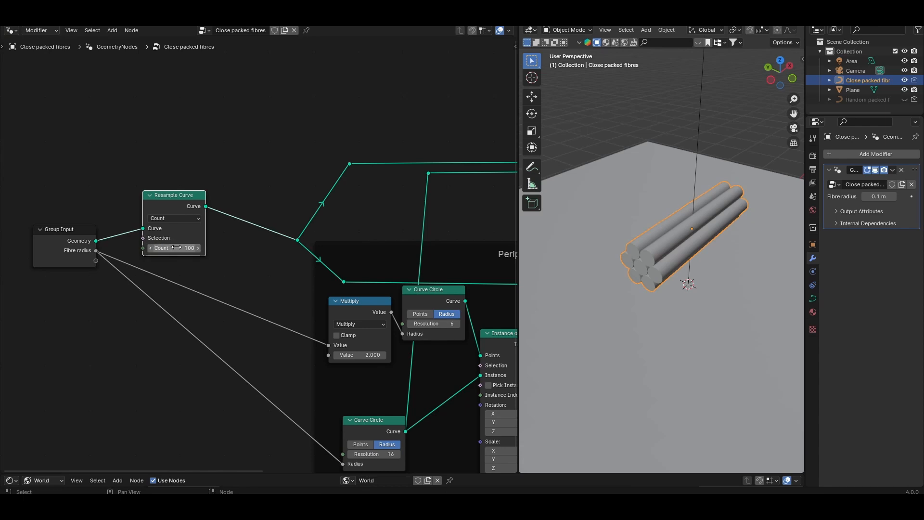
{"action": "type", "text": "set c"}
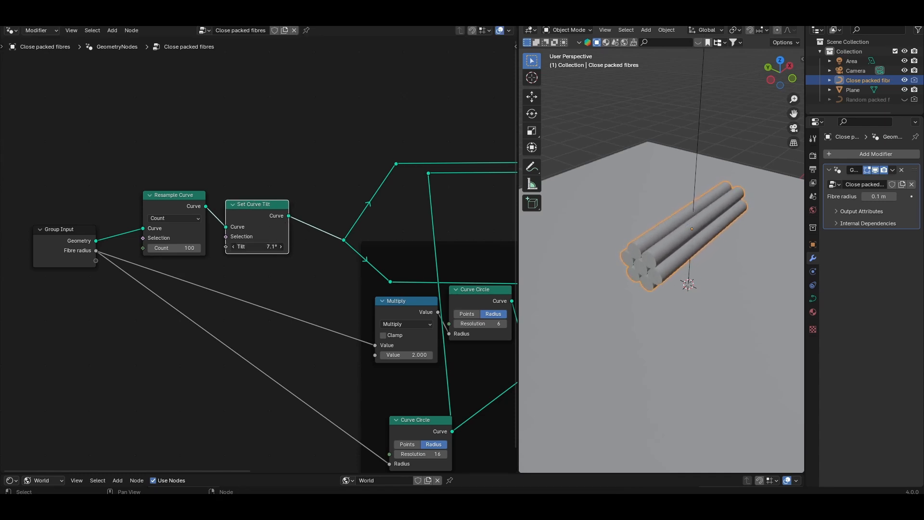
{"action": "left_click_drag", "start_coordinate": [257, 247], "coordinate": [236, 247]}
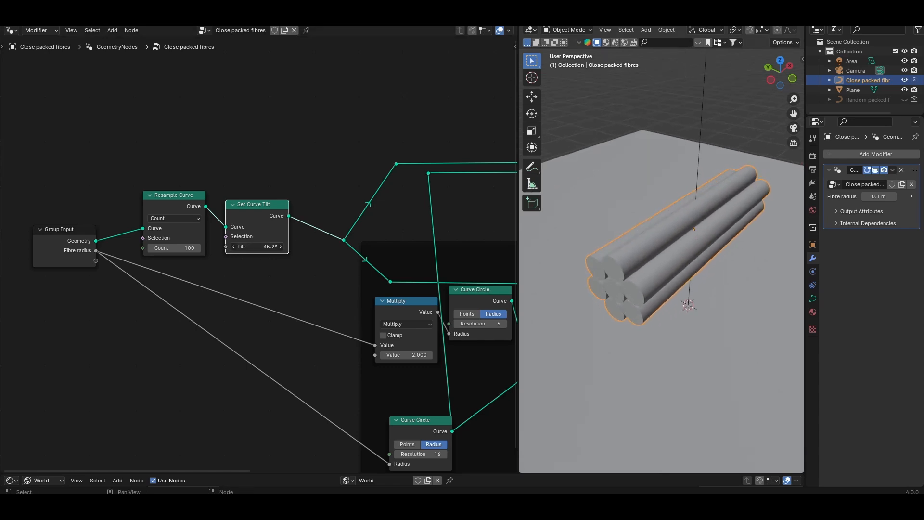
{"action": "left_click_drag", "start_coordinate": [257, 247], "coordinate": [242, 247]}
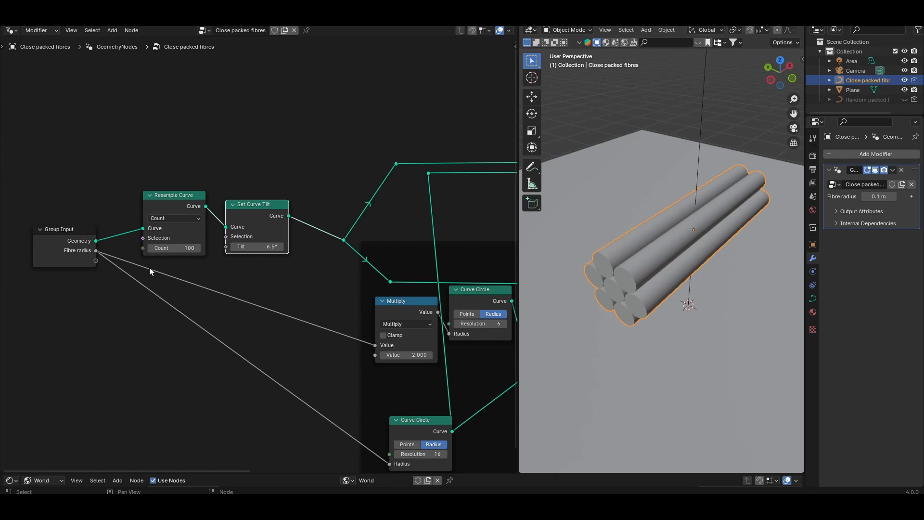
Add Spline Parameter and Attribute Statistic on Length, a Multiply node and Rotations input 0.5.
{"action": "type", "text": "spline"}
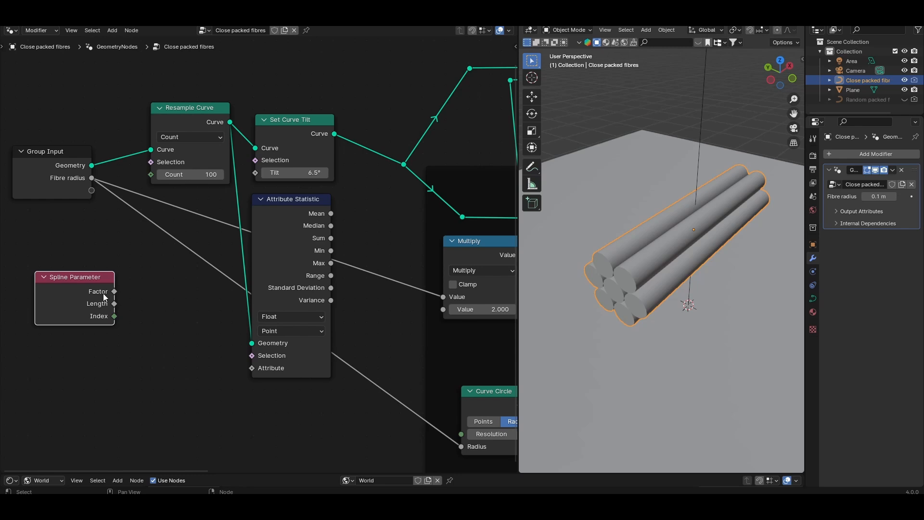
{"action": "left_click_drag", "start_coordinate": [115, 315], "coordinate": [213, 372]}
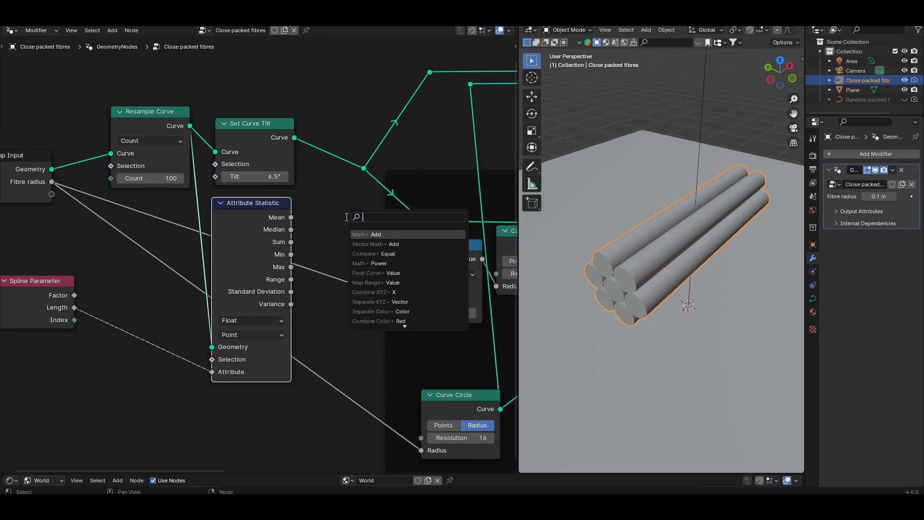
{"action": "left_click", "coordinate": [376, 234]}
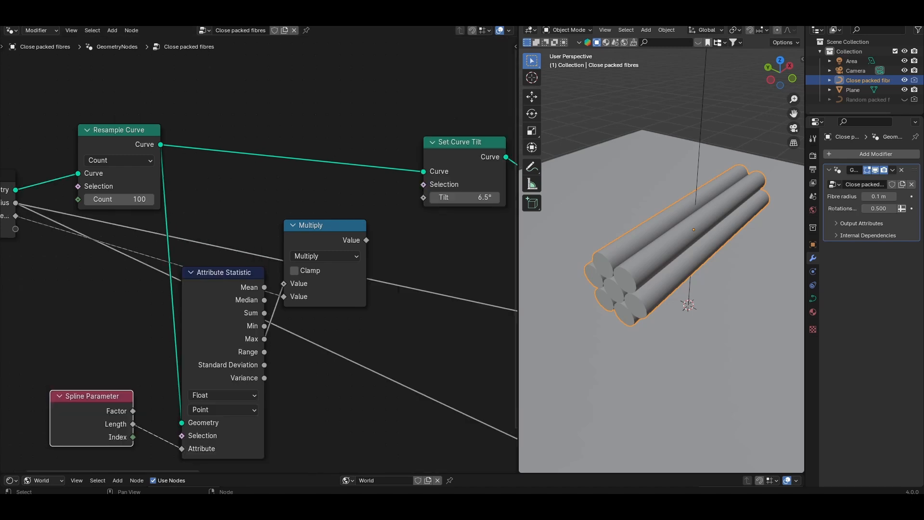
{"action": "type", "text": "map"}
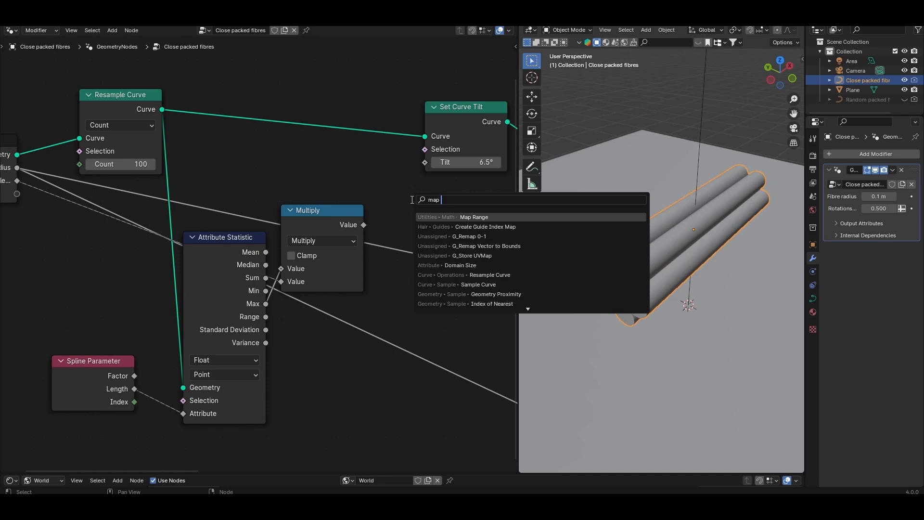
Add a Map Range node and wire its Value input into the twist setup.
{"action": "left_click", "coordinate": [474, 217]}
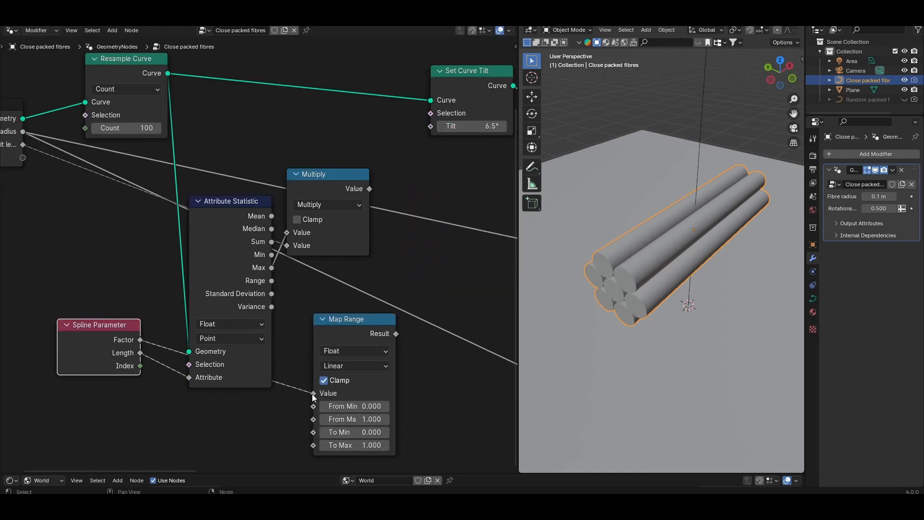
{"action": "left_click_drag", "start_coordinate": [370, 189], "coordinate": [466, 140]}
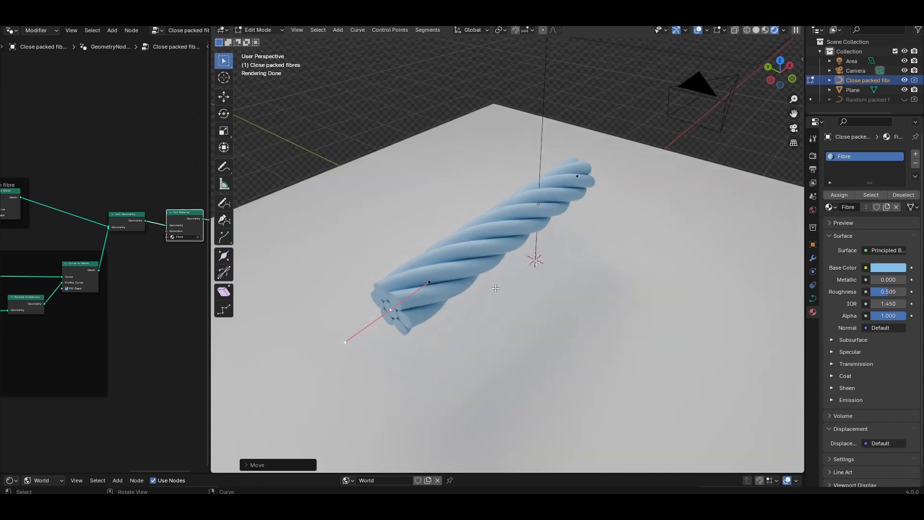
{"action": "mouse_move", "coordinate": [581, 248]}
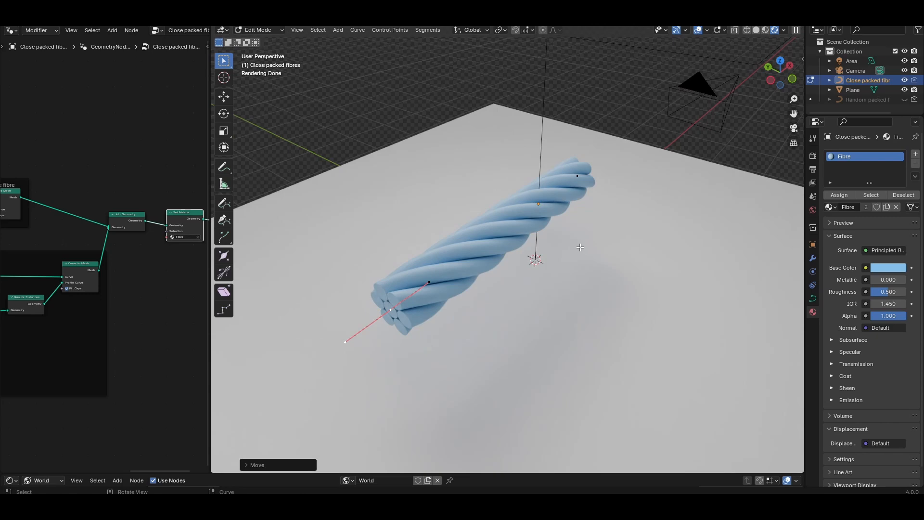
{"action": "mouse_move", "coordinate": [397, 242]}
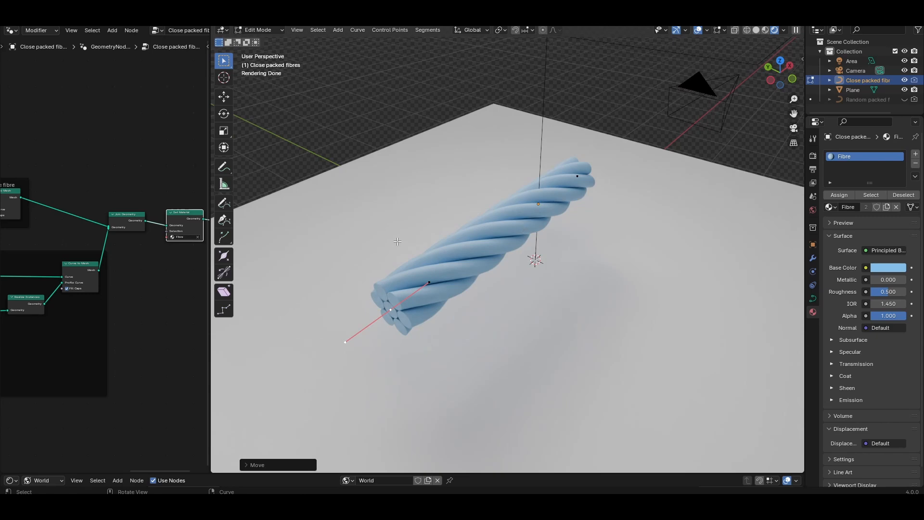
{"action": "mouse_move", "coordinate": [476, 250]}
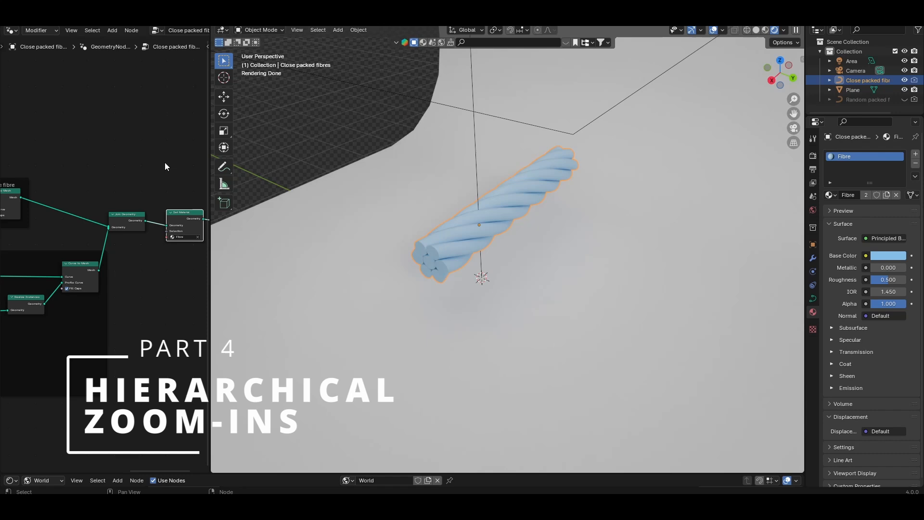
{"action": "mouse_move", "coordinate": [171, 165]}
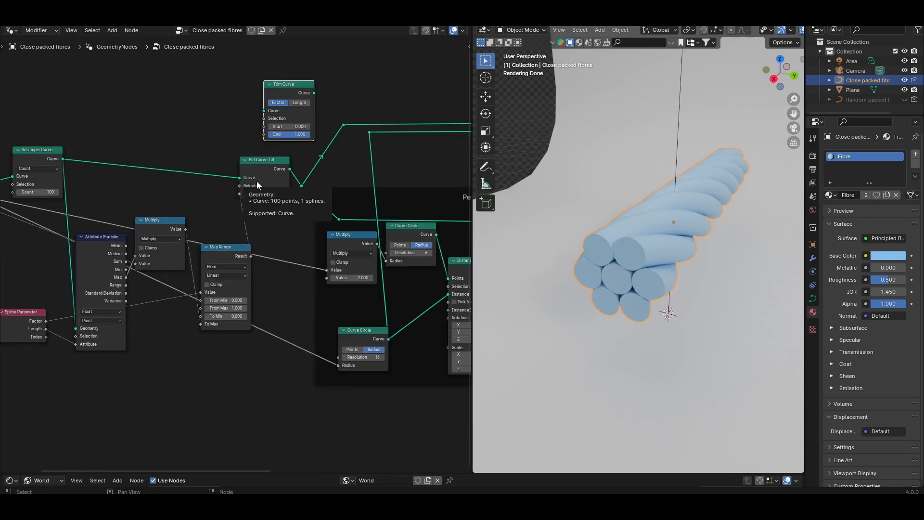
{"action": "mouse_move", "coordinate": [251, 209]}
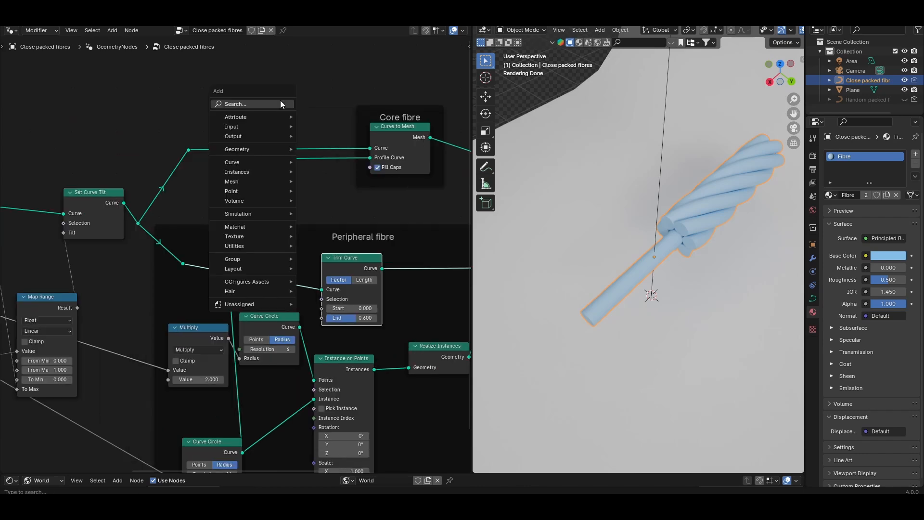
Add a Set Curve Radius node to the Core fibre frame.
{"action": "type", "text": "set curve radi"}
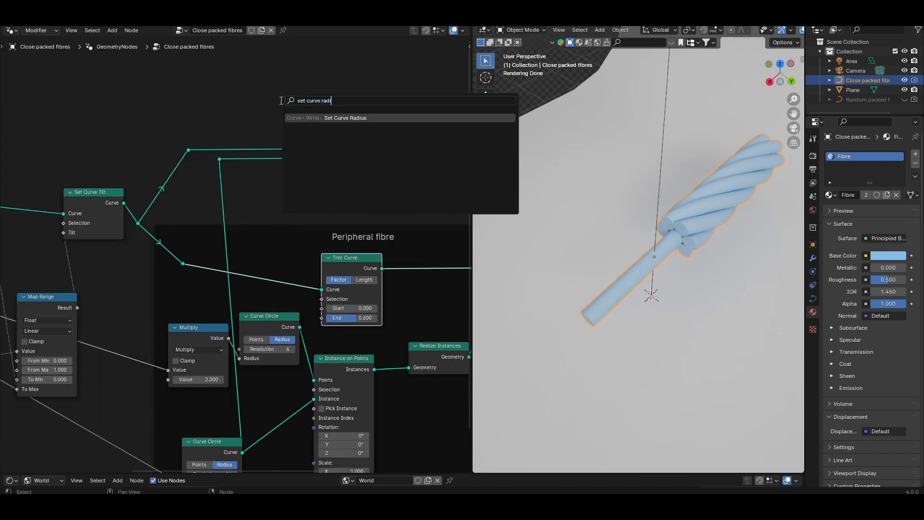
{"action": "left_click", "coordinate": [345, 118]}
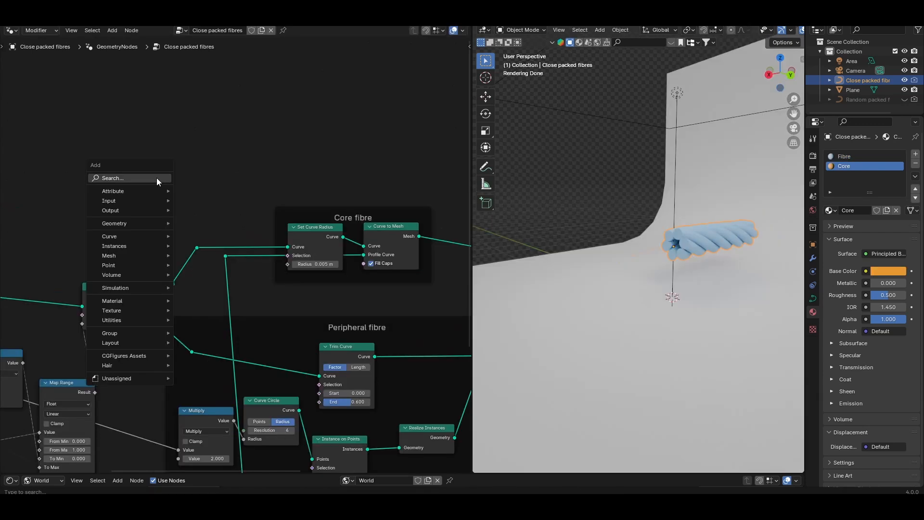
{"action": "left_click", "coordinate": [129, 179]}
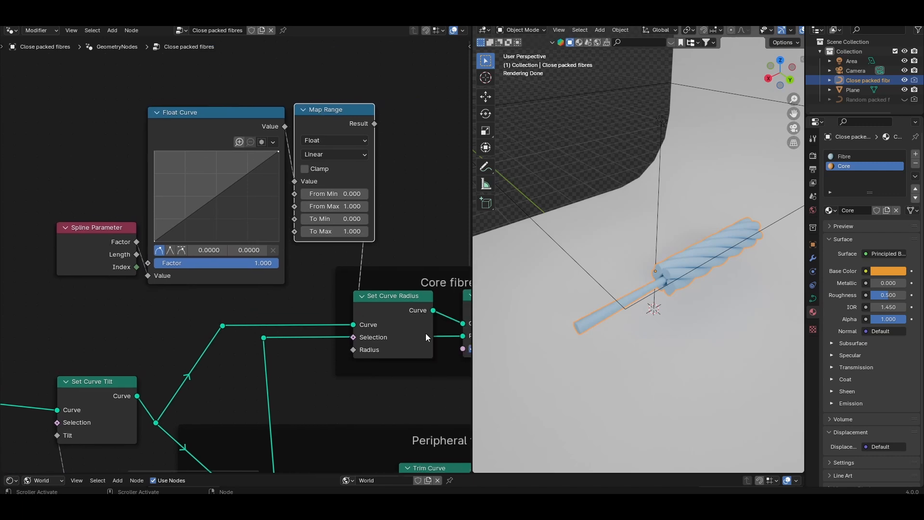
{"action": "mouse_move", "coordinate": [596, 334]}
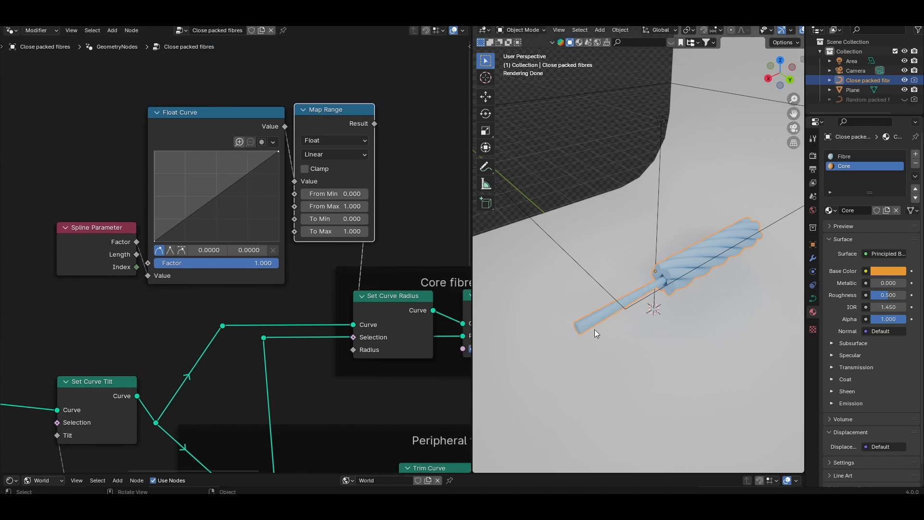
{"action": "mouse_move", "coordinate": [616, 306]}
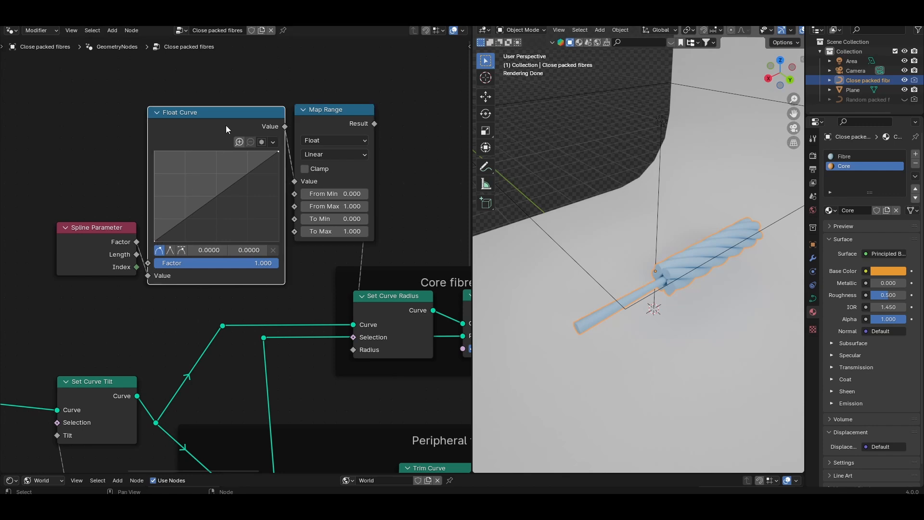
{"action": "mouse_move", "coordinate": [156, 244]}
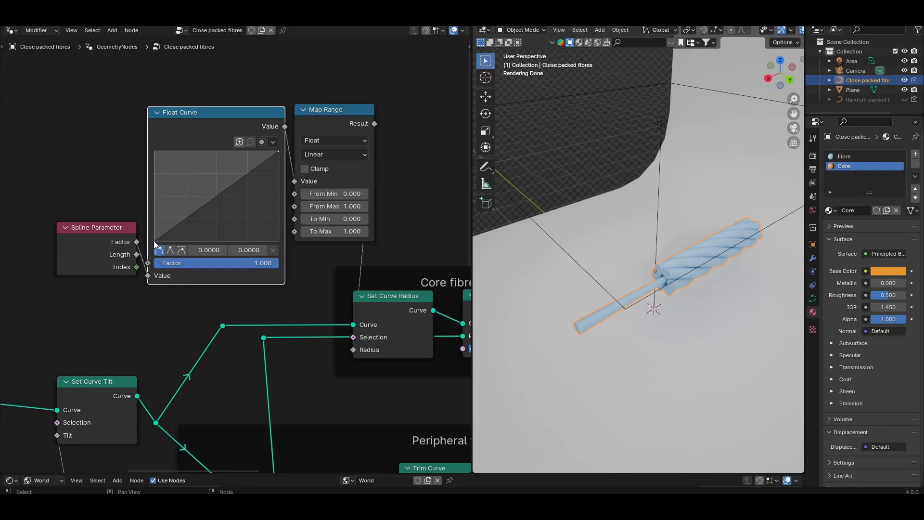
{"action": "mouse_move", "coordinate": [215, 189]}
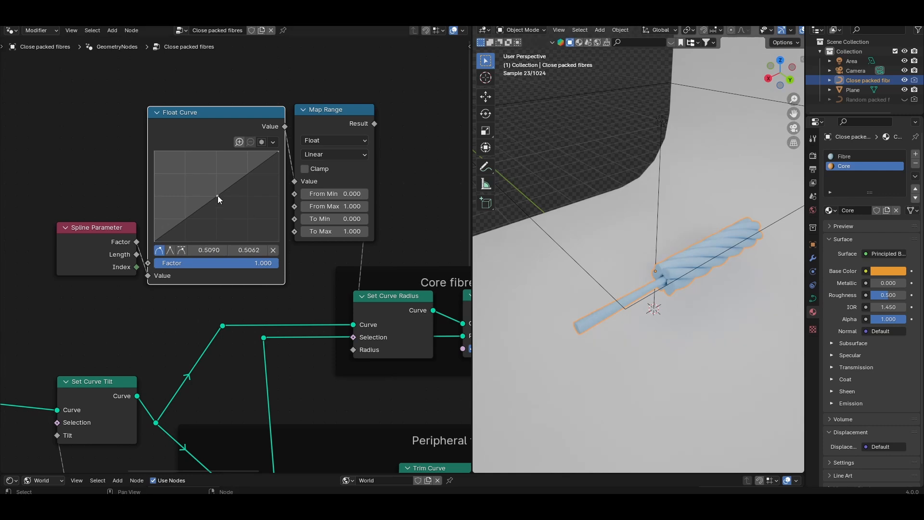
Shape the core radius with an ease-in Float Curve and map it up to a 3.1 maximum.
{"action": "left_click_drag", "start_coordinate": [218, 199], "coordinate": [229, 211]}
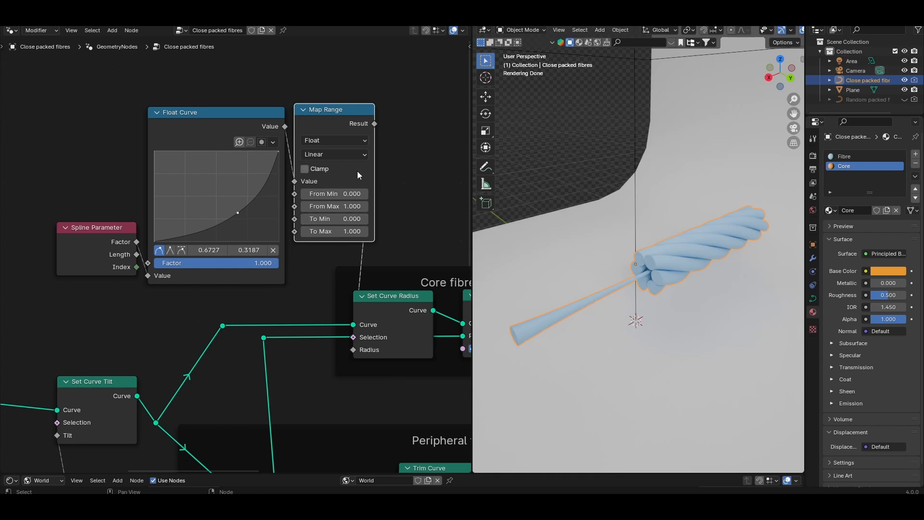
{"action": "mouse_move", "coordinate": [330, 241]}
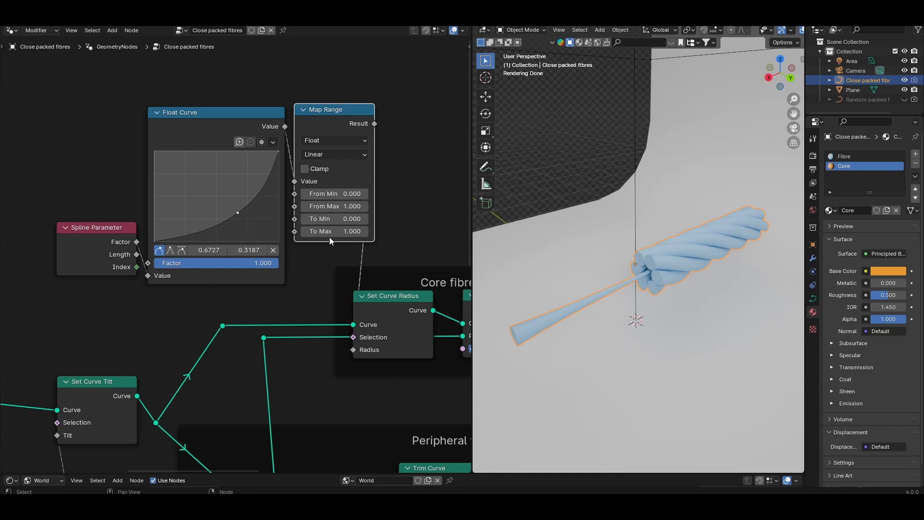
{"action": "left_click_drag", "start_coordinate": [334, 231], "coordinate": [377, 231]}
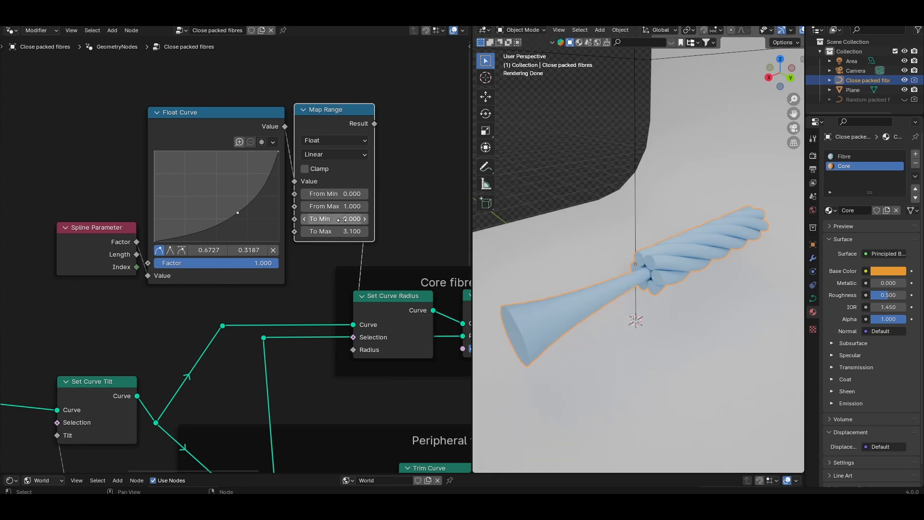
{"action": "left_click_drag", "start_coordinate": [334, 218], "coordinate": [334, 219]}
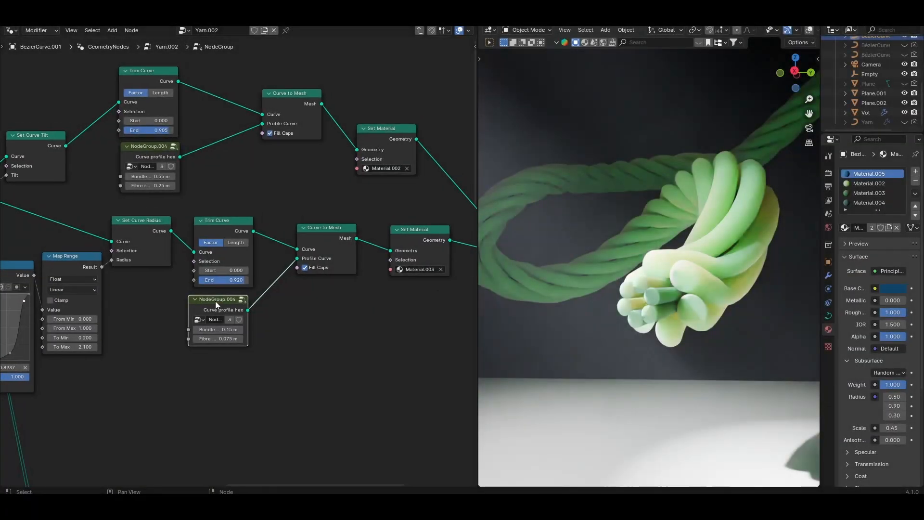
Lower the outer layer's Trim Curve End from 0.955 to about 0.667 to expose inner fibres.
{"action": "double_click", "coordinate": [218, 299]}
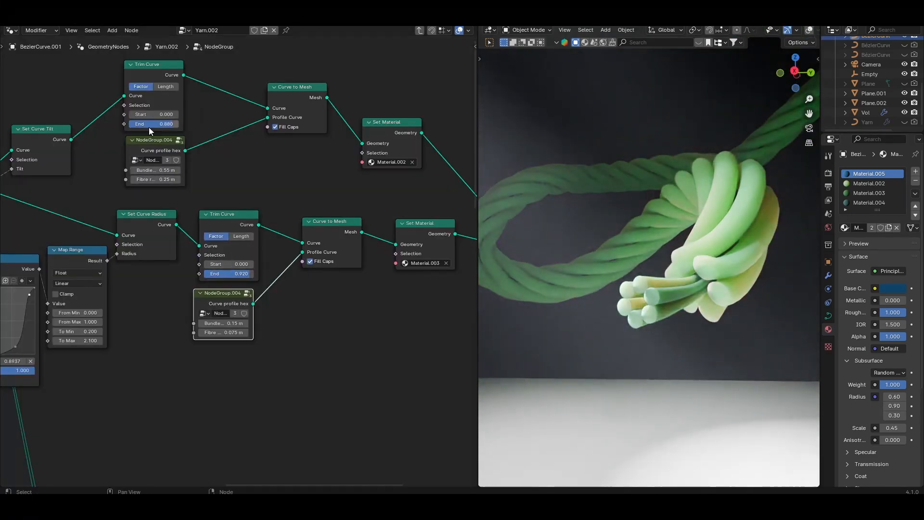
{"action": "left_click_drag", "start_coordinate": [152, 123], "coordinate": [133, 124]}
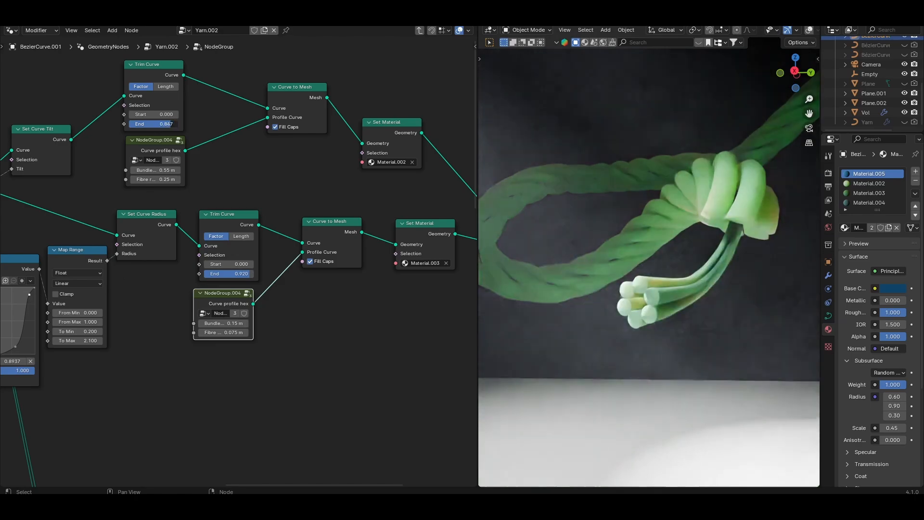